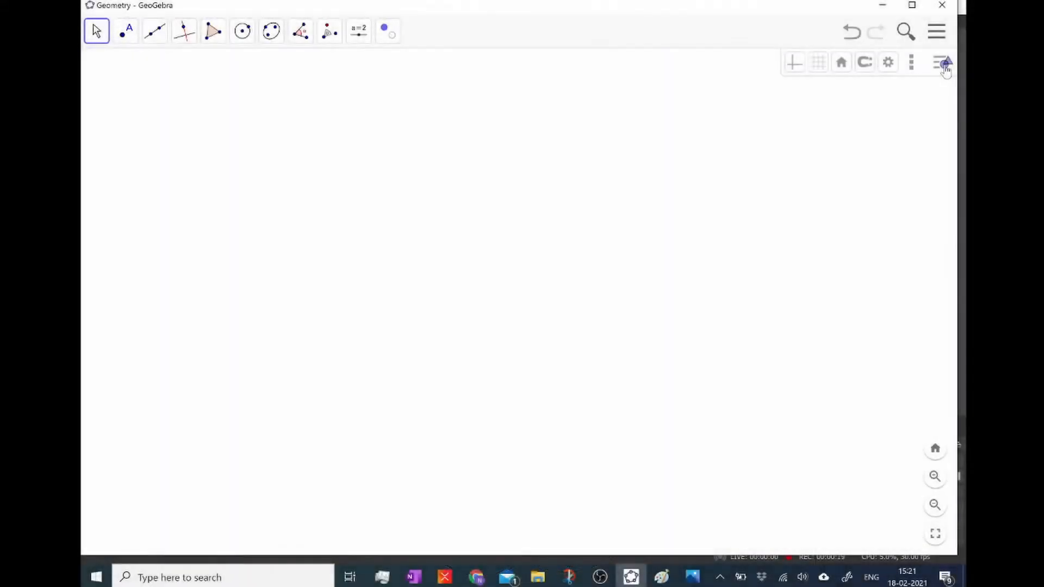
# - Draw a circle centred at A through B, then switch to placing points
pyautogui.click(942, 63)
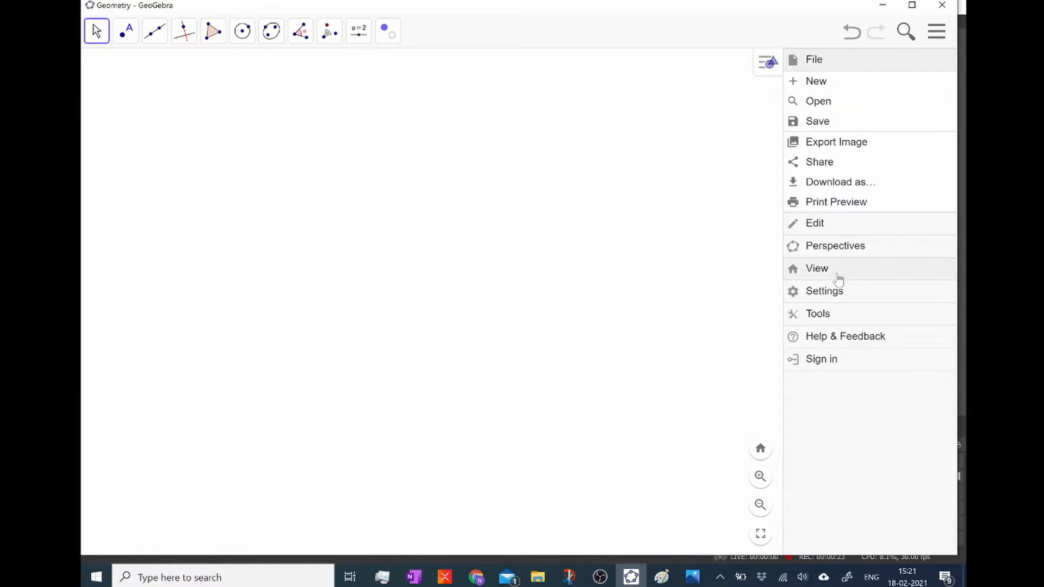
pyautogui.click(817, 268)
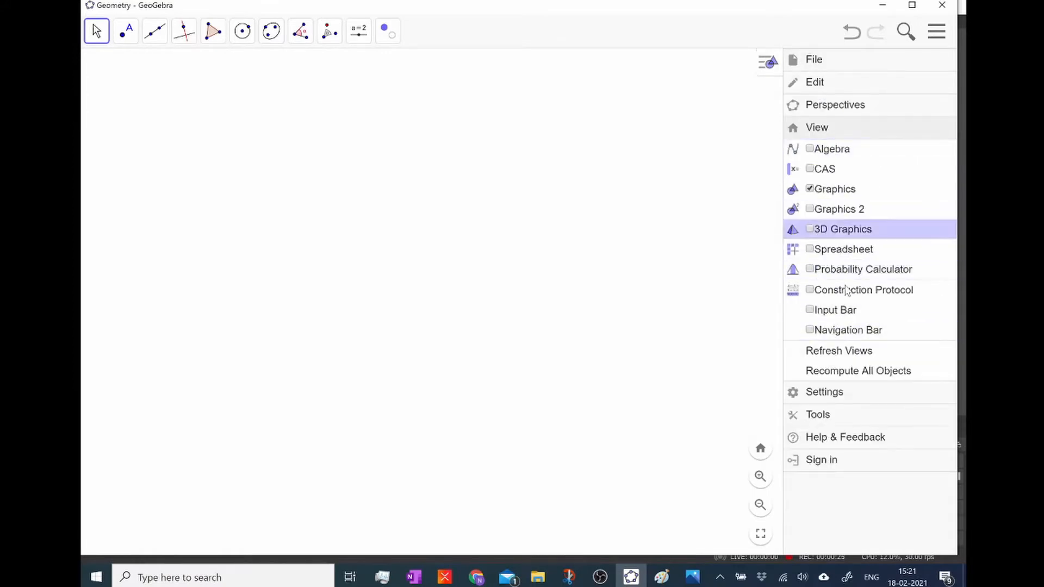
pyautogui.moveTo(834, 188)
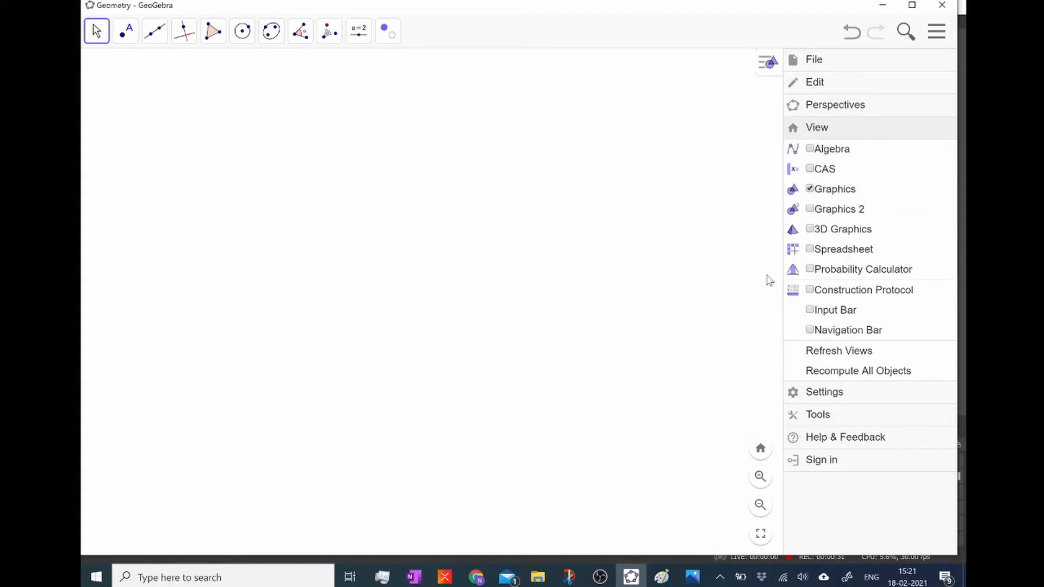
pyautogui.click(241, 32)
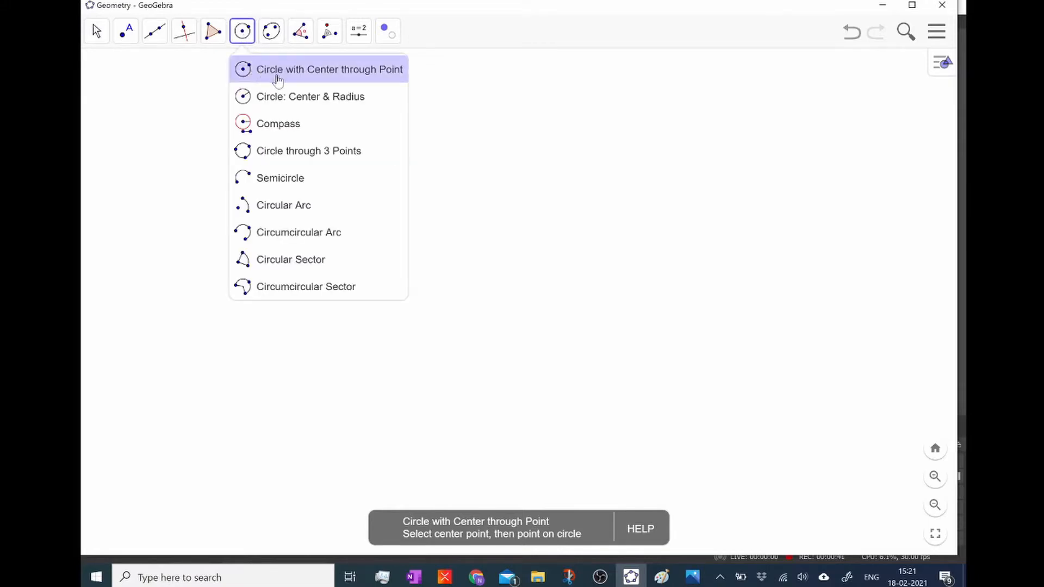
pyautogui.moveTo(316, 75)
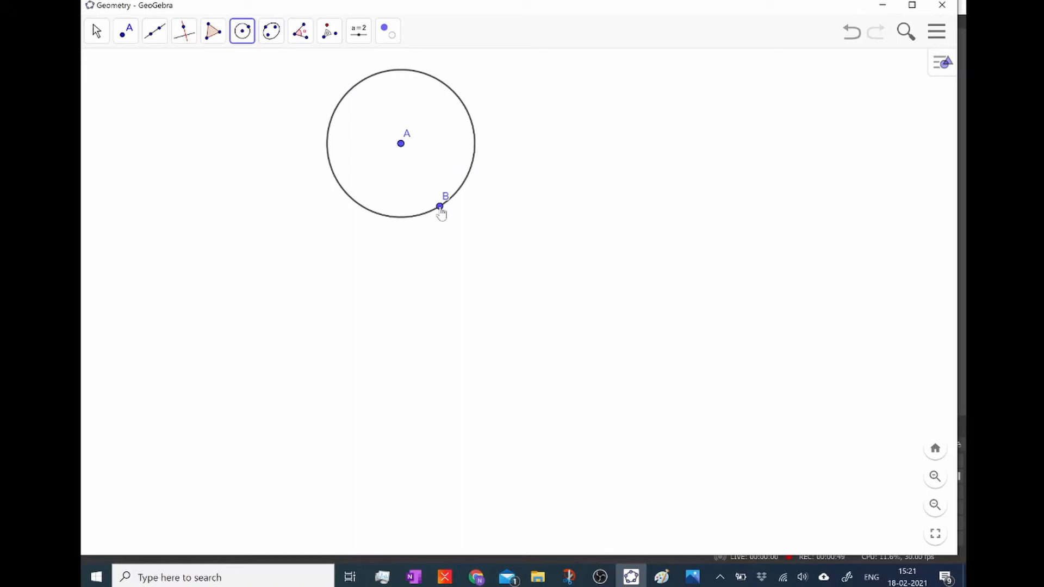
pyautogui.click(125, 32)
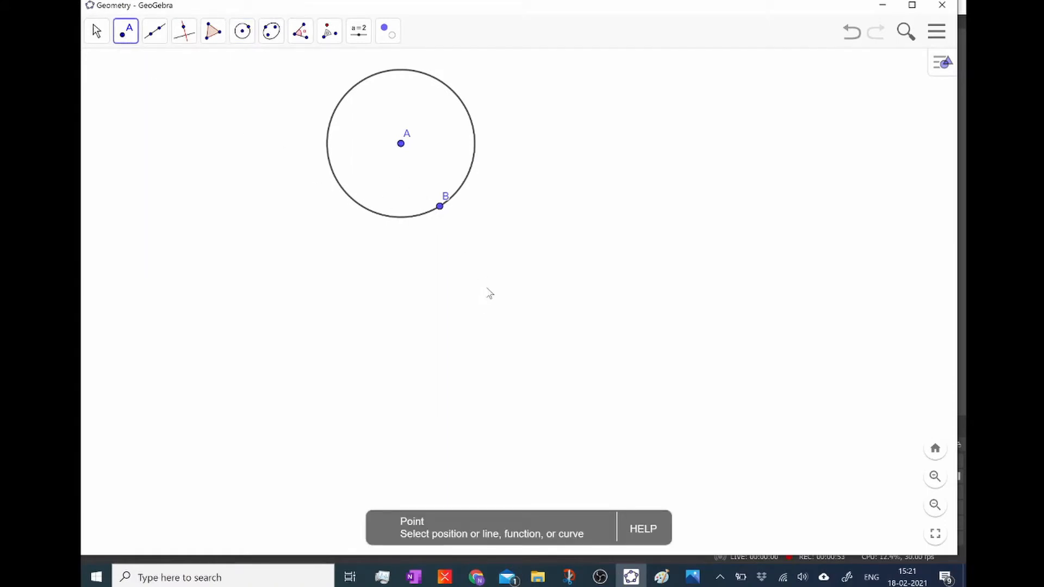
# - Place point C below the circle and rotate the circle 45° counterclockwise about C into a ring of eight
pyautogui.click(485, 287)
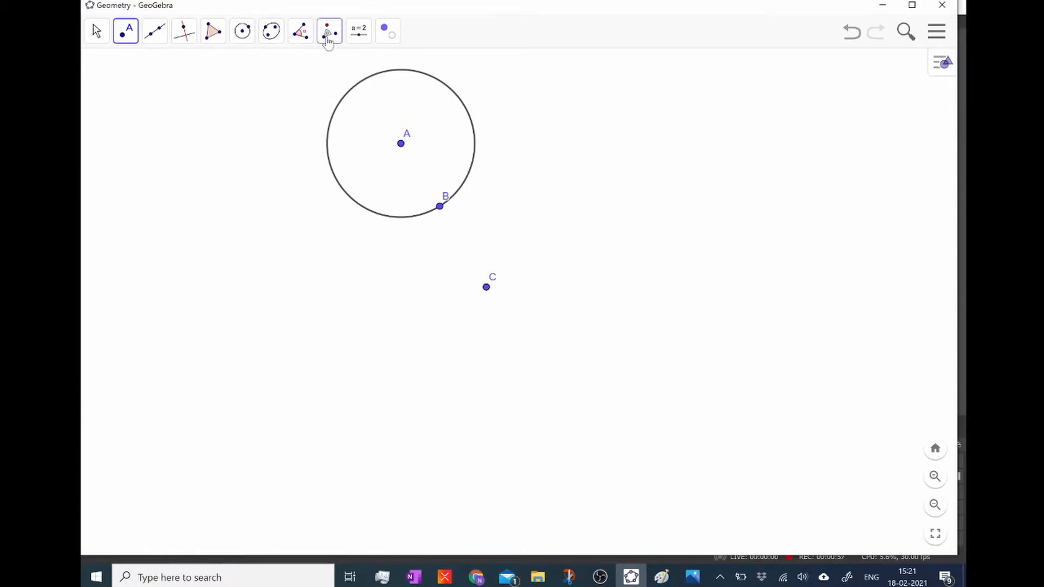
pyautogui.click(327, 31)
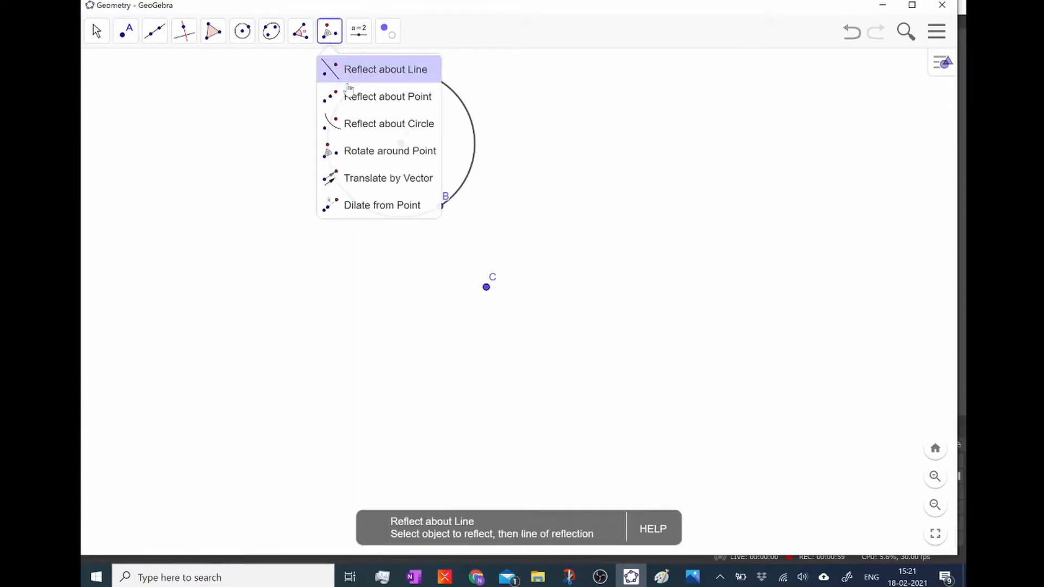
pyautogui.click(390, 150)
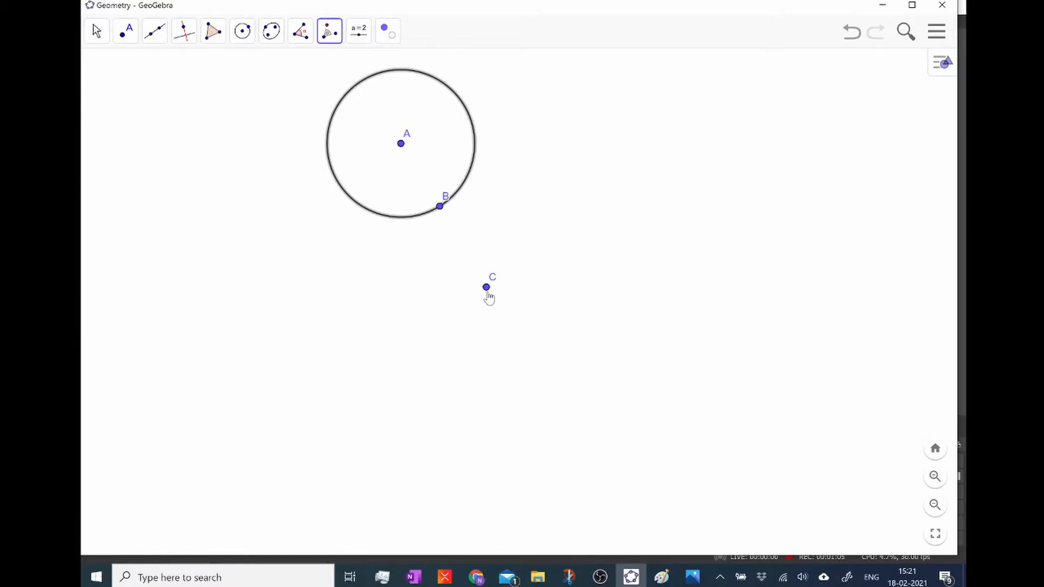
pyautogui.click(485, 287)
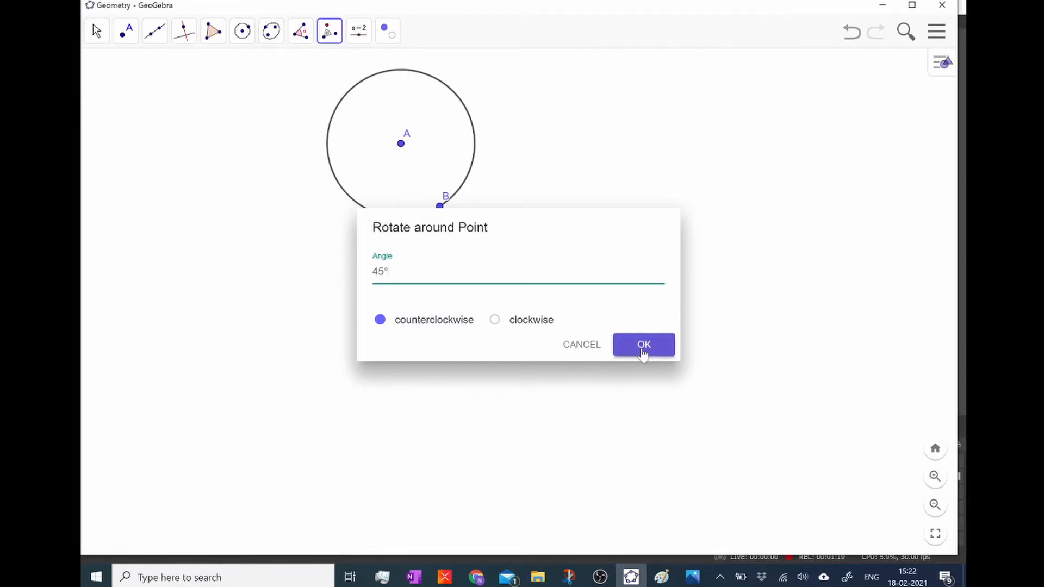
pyautogui.click(643, 345)
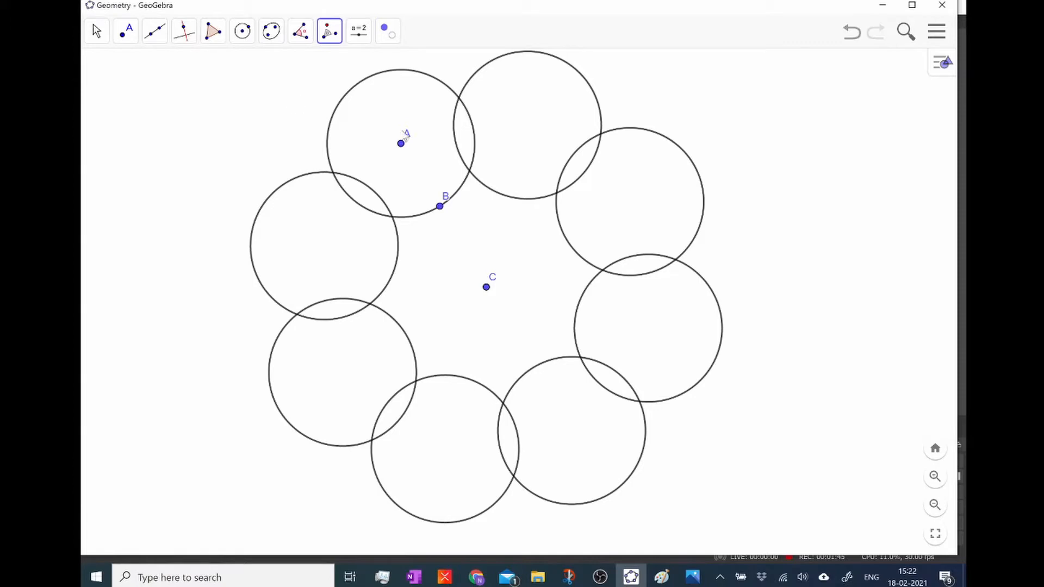
# - Draw a small circle centred at D between B and C, passing through B
pyautogui.click(241, 32)
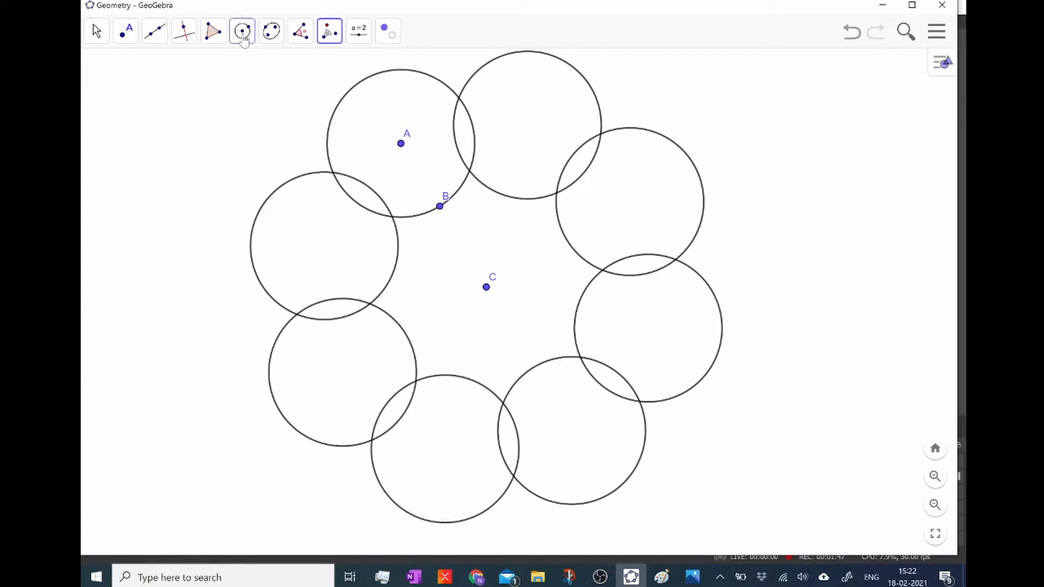
pyautogui.click(243, 32)
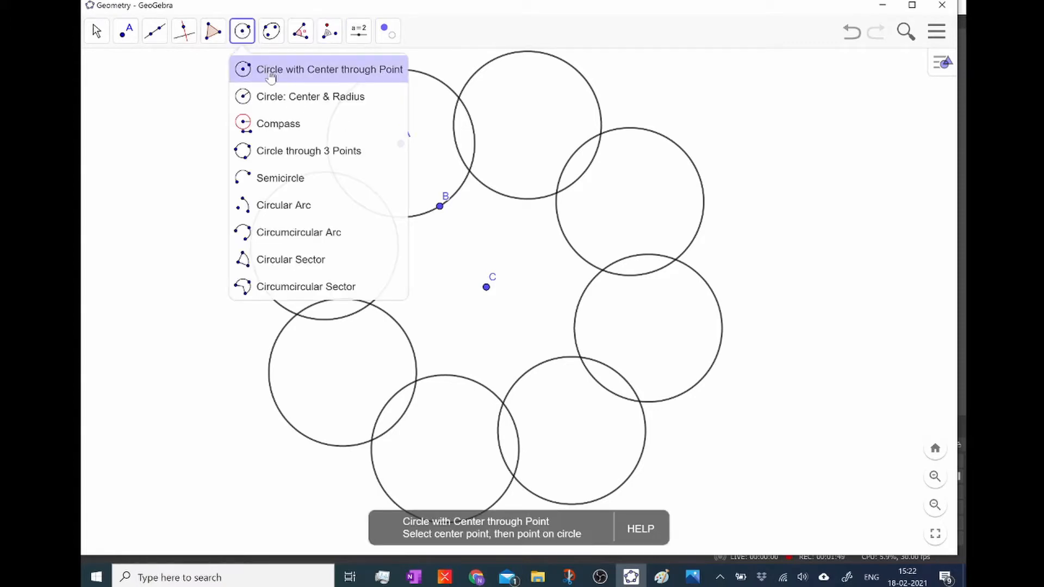
pyautogui.click(328, 69)
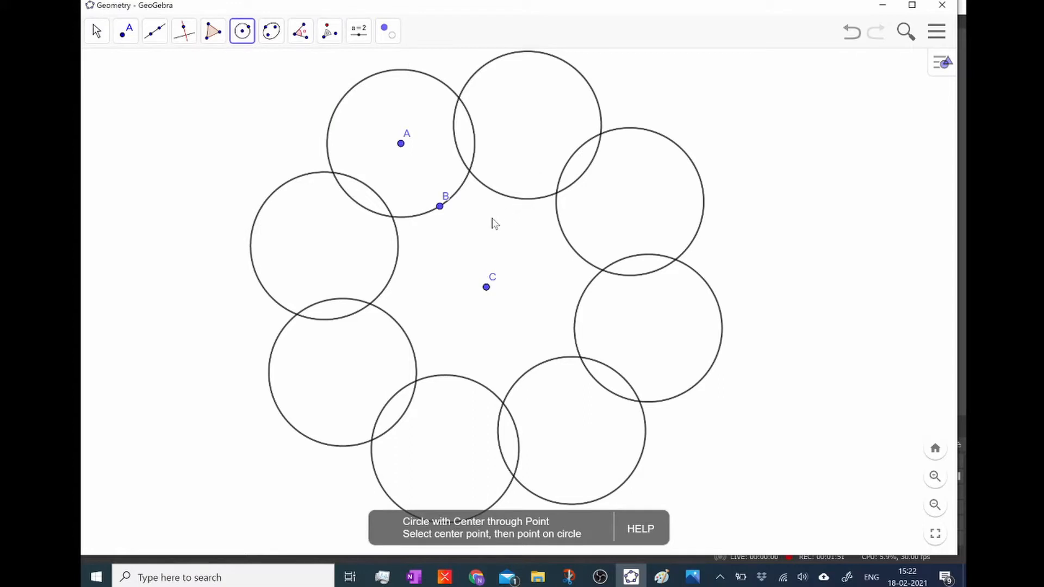
pyautogui.click(491, 220)
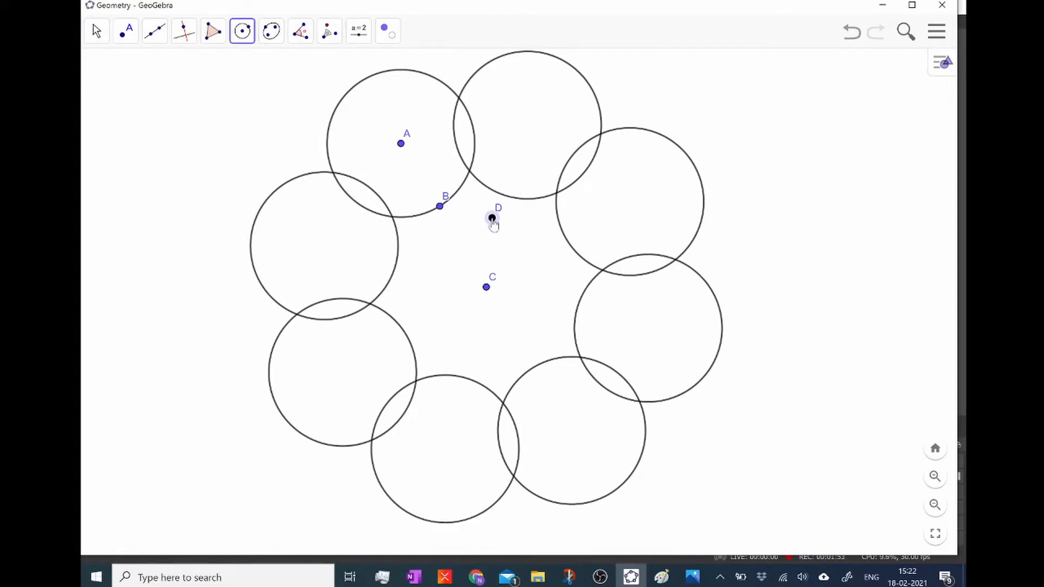
pyautogui.click(492, 217)
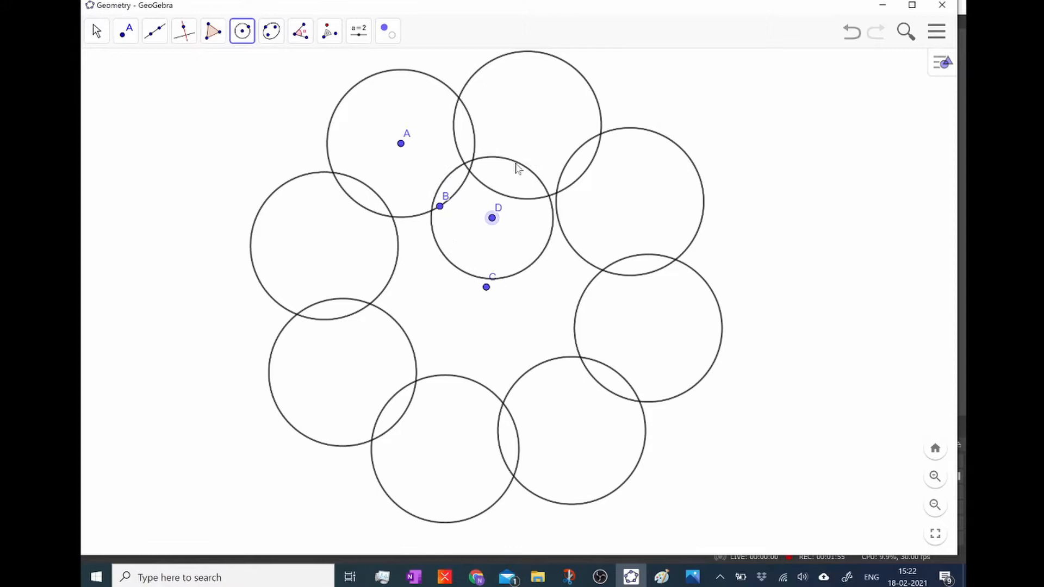
pyautogui.click(513, 165)
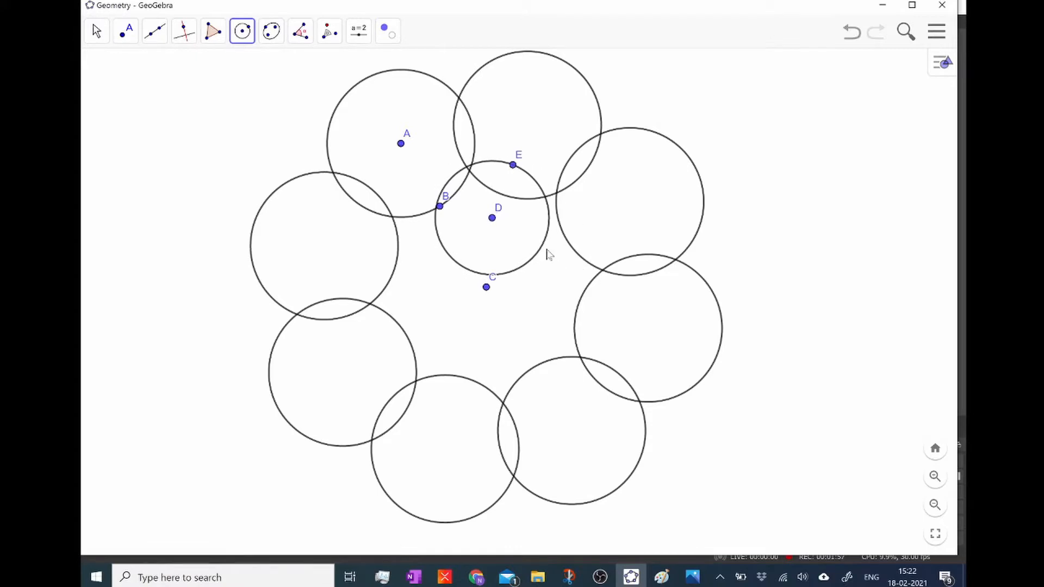
# - Draw a second small circle centred at F near C
pyautogui.click(421, 274)
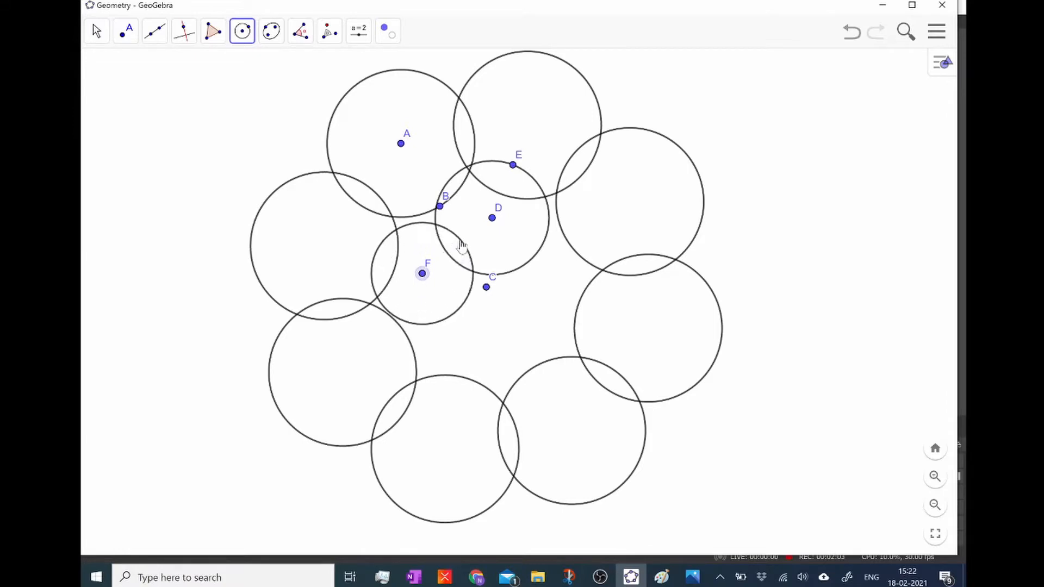
pyautogui.click(459, 239)
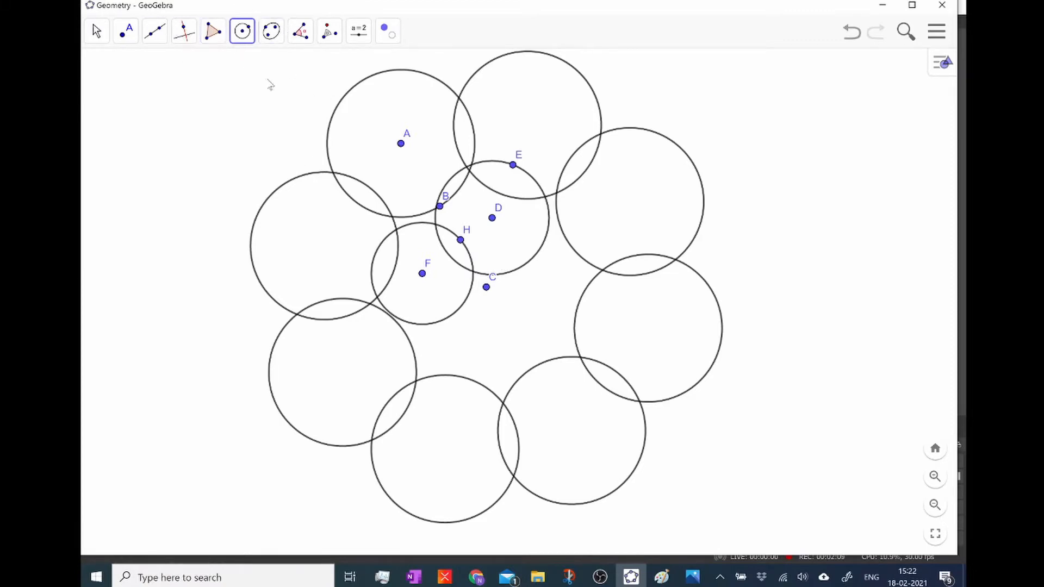
# - Rotate the small circle 45° about C to form an inner ring
pyautogui.click(329, 31)
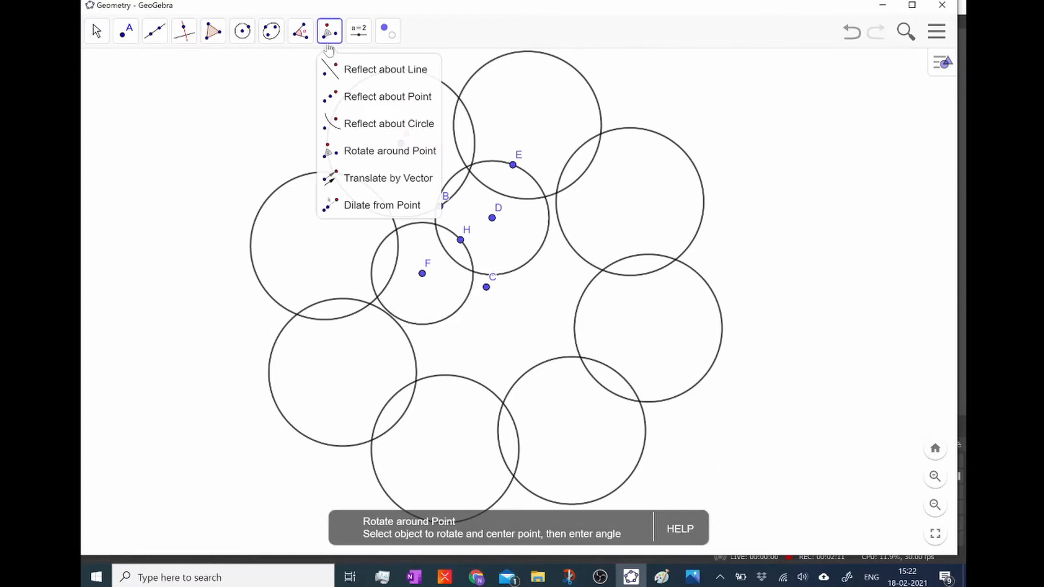
pyautogui.click(390, 150)
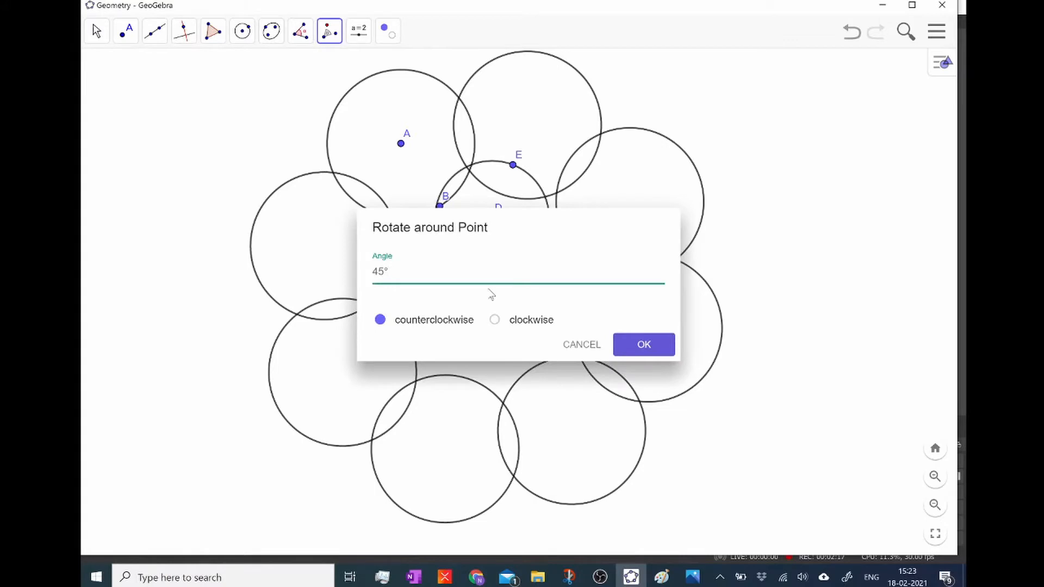
pyautogui.click(642, 345)
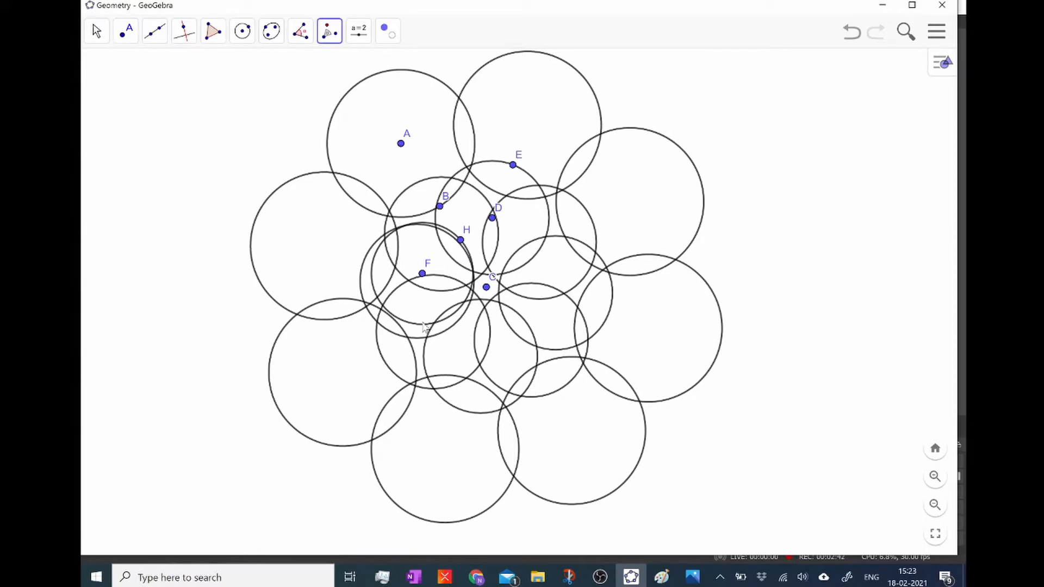
# - Drag point F outward to enlarge the inner ring of circles
pyautogui.click(96, 31)
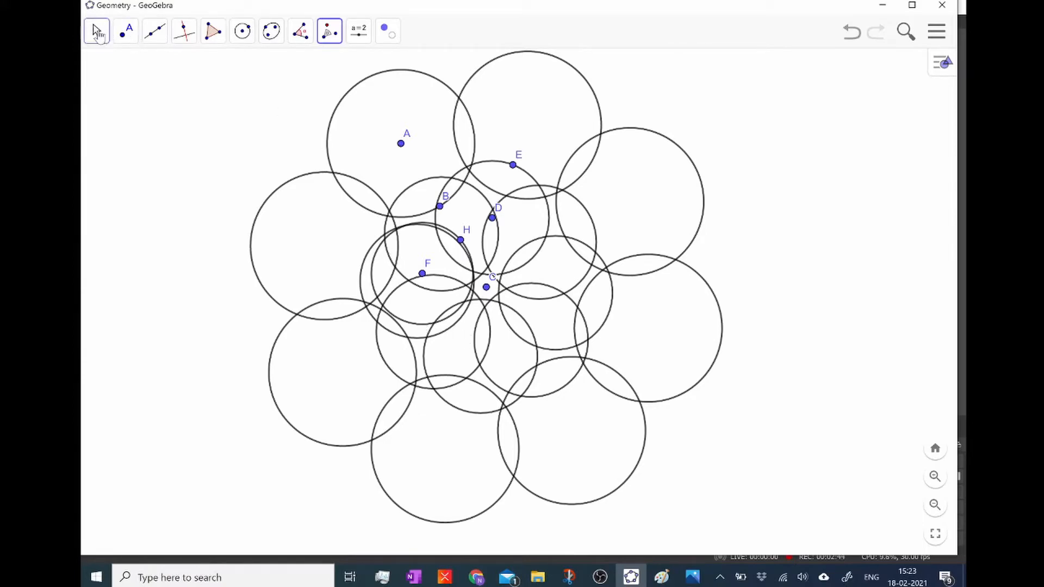
pyautogui.click(95, 30)
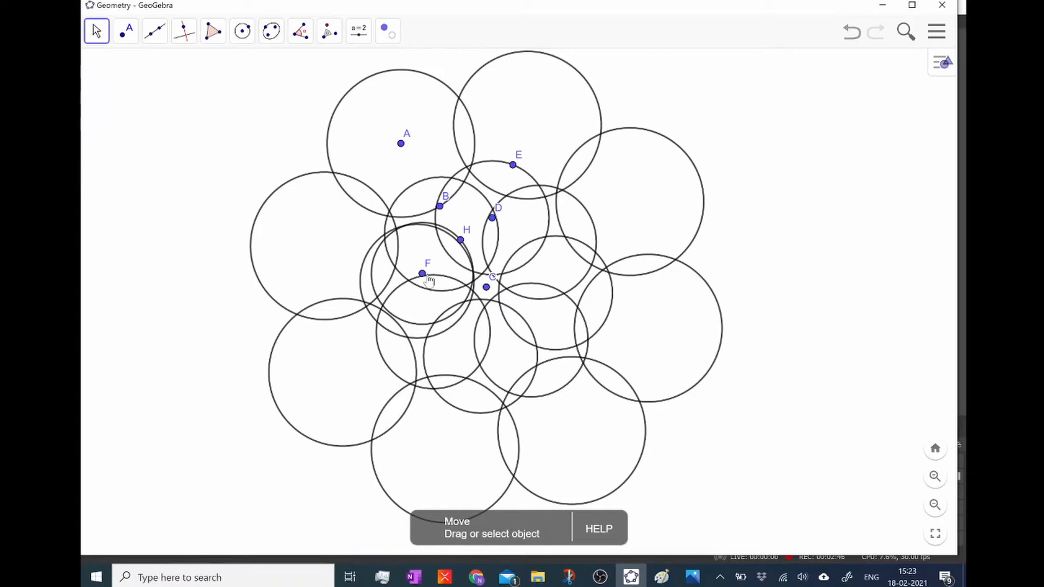
pyautogui.moveTo(422, 273); pyautogui.dragTo(351, 283)
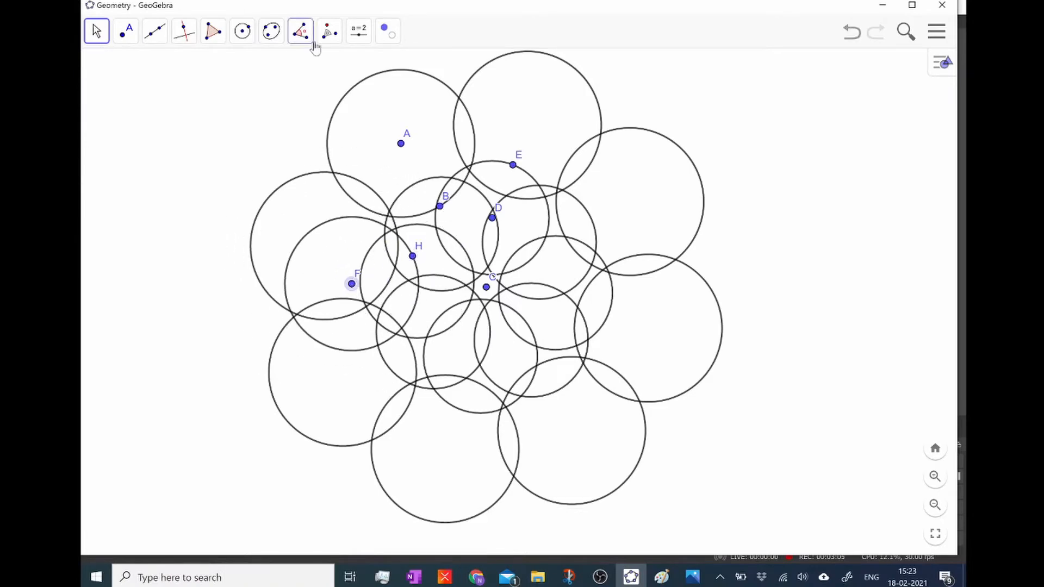
pyautogui.click(329, 31)
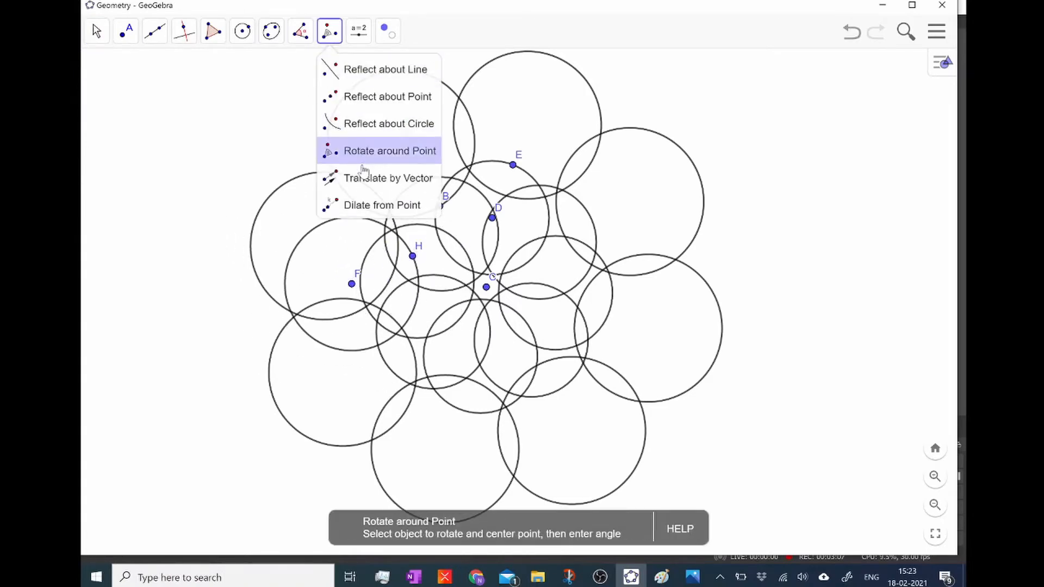
pyautogui.click(389, 150)
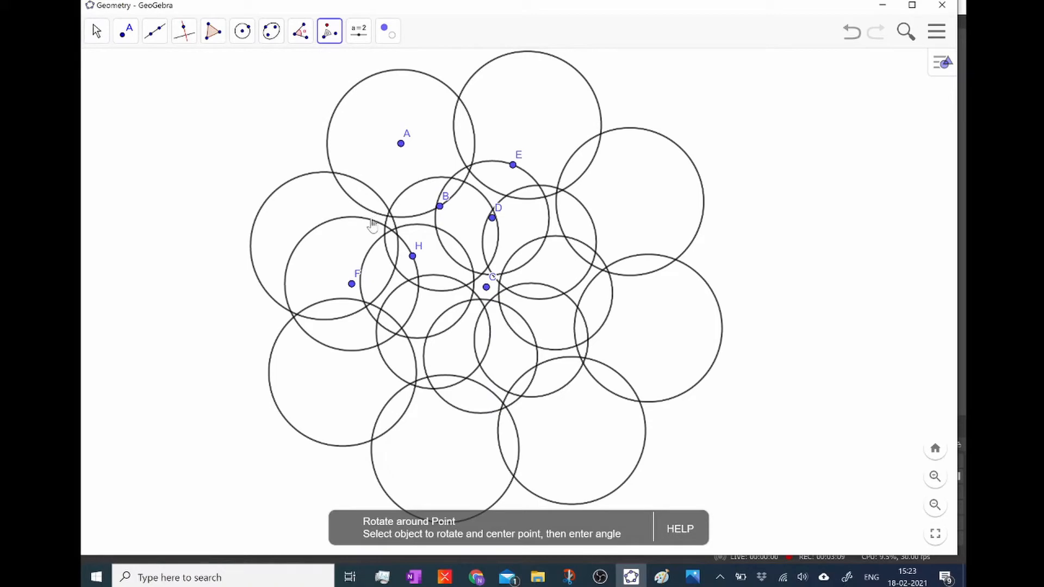
# - Add another rotated circle copy and move F to spread the circles into an outer ring around the rosette
pyautogui.click(342, 286)
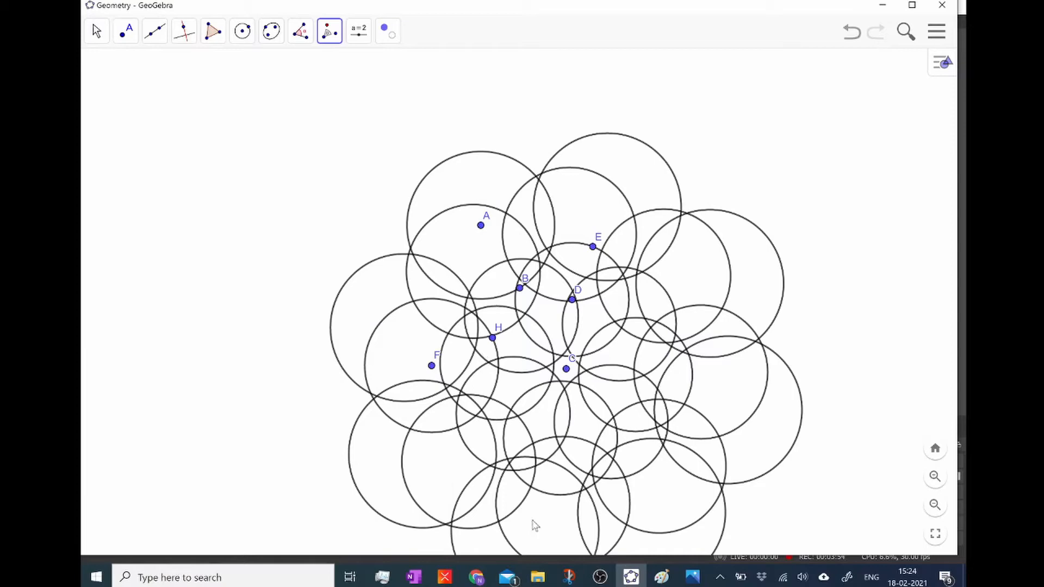
pyautogui.click(125, 31)
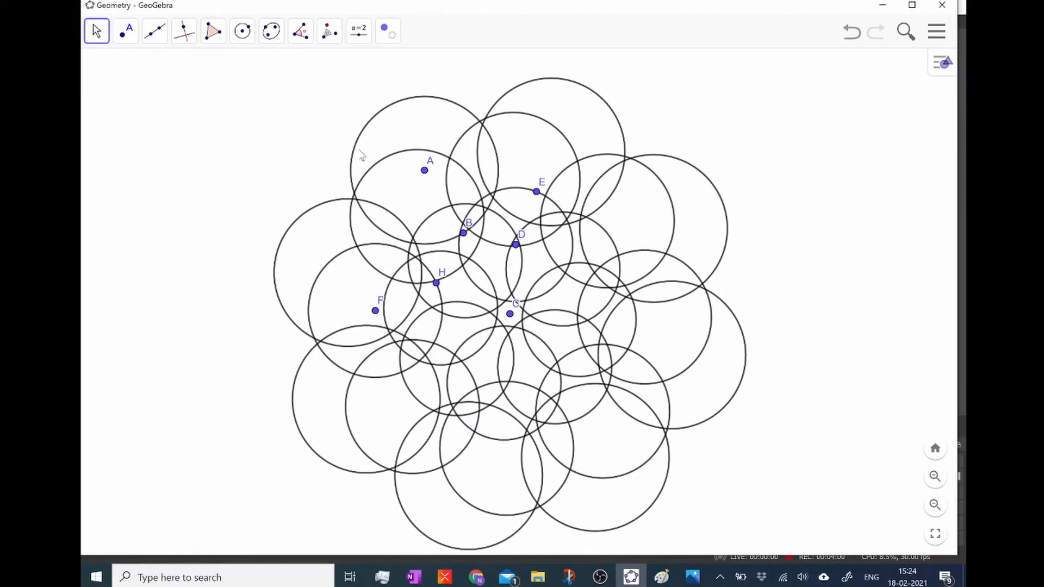
pyautogui.moveTo(298, 123)
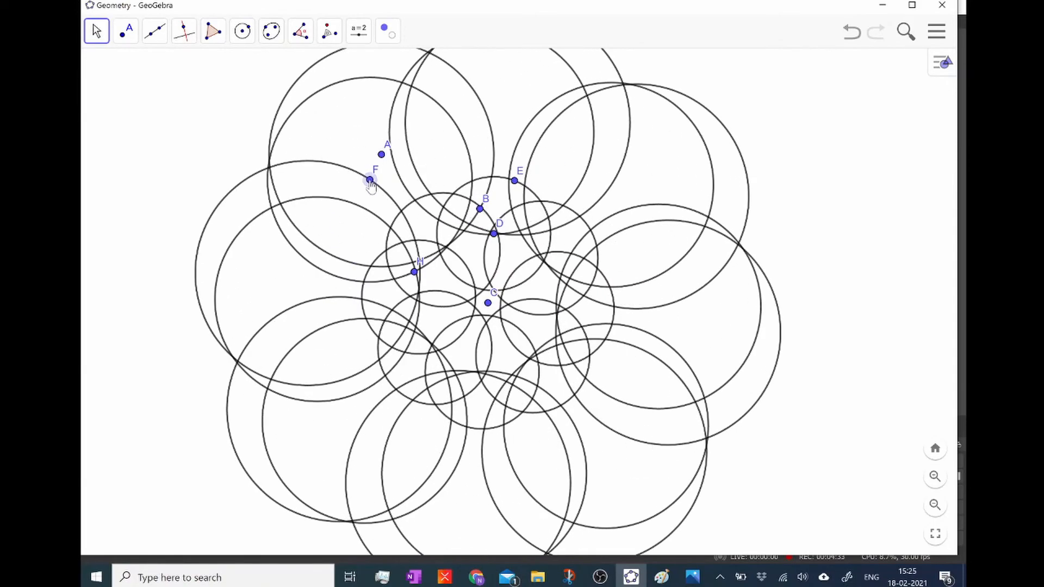
pyautogui.moveTo(370, 179); pyautogui.dragTo(402, 190)
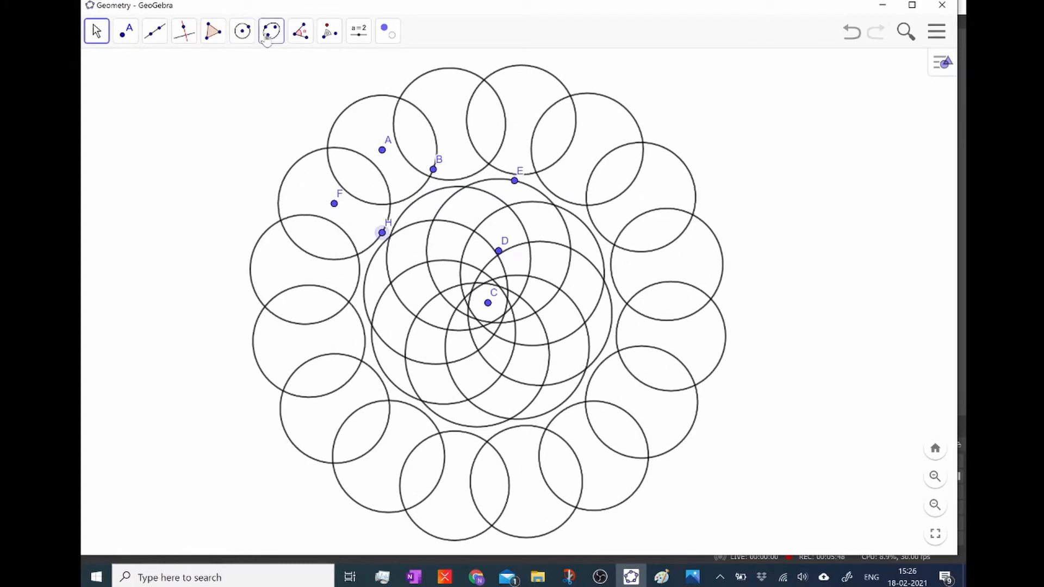
# - Draw a circle centred at I through J and rotate copies of it into the outer ring's circles
pyautogui.click(243, 30)
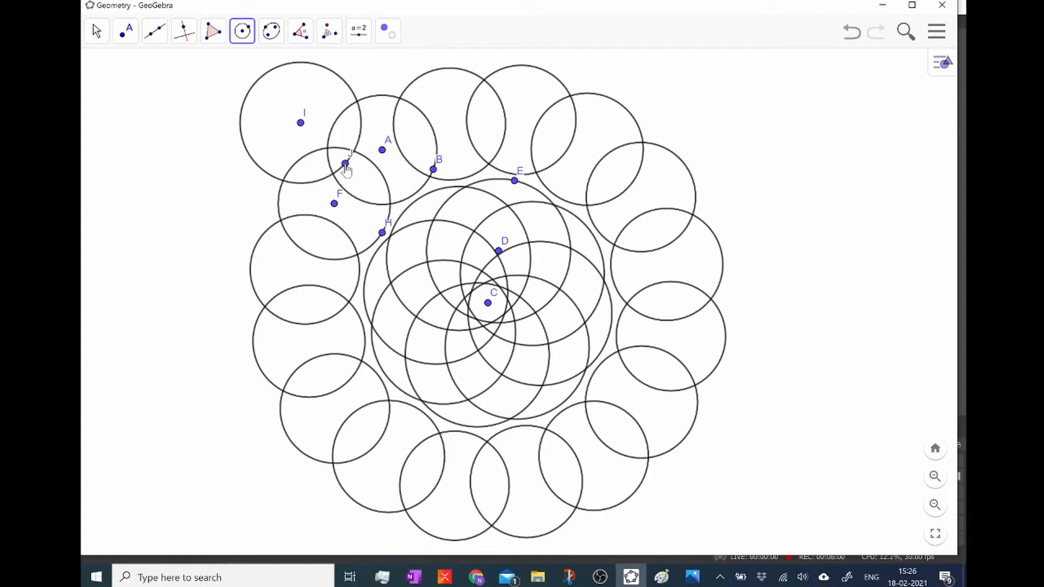
pyautogui.moveTo(286, 57)
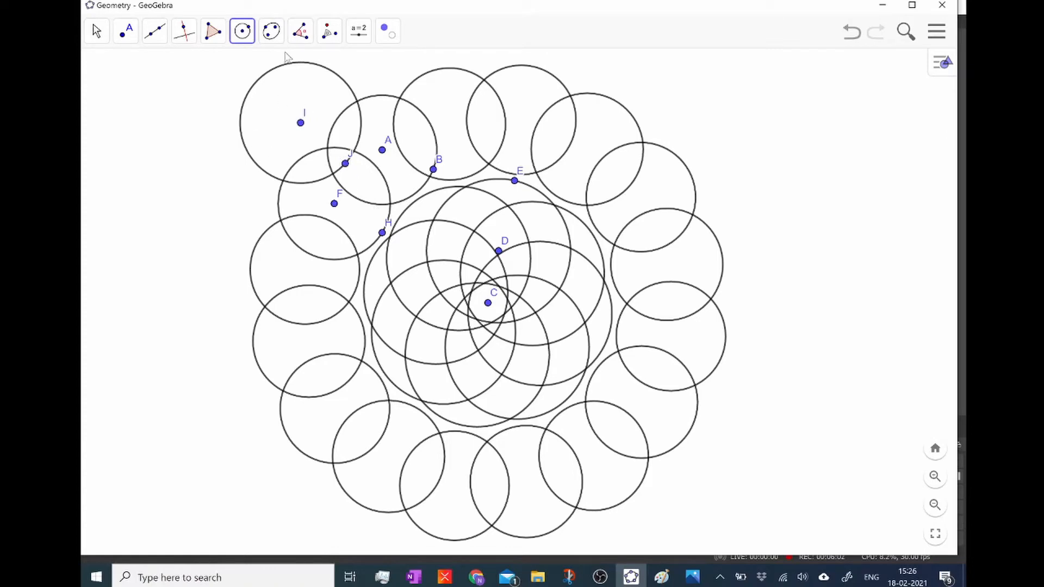
pyautogui.click(329, 31)
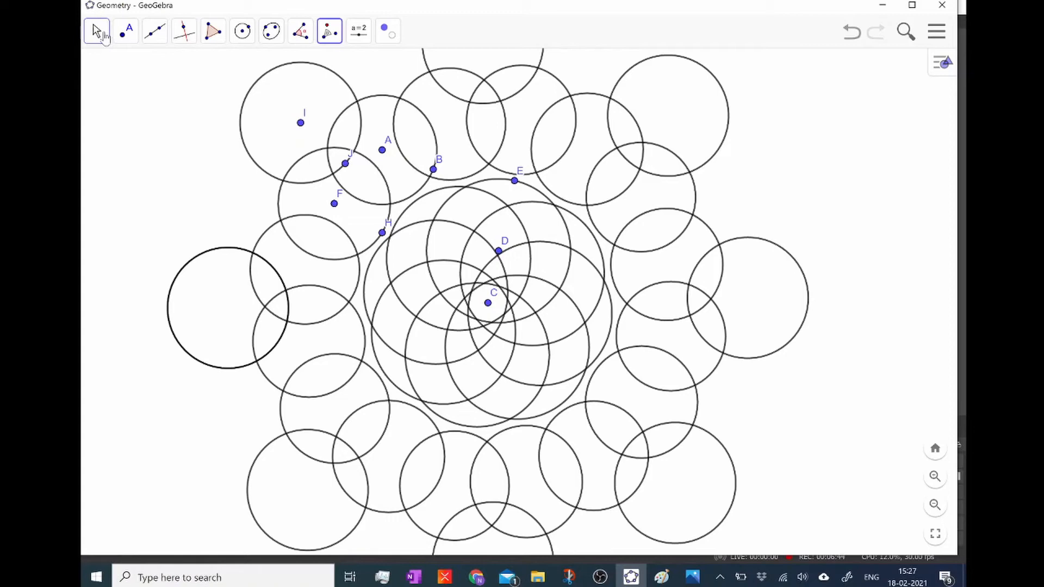
pyautogui.click(125, 32)
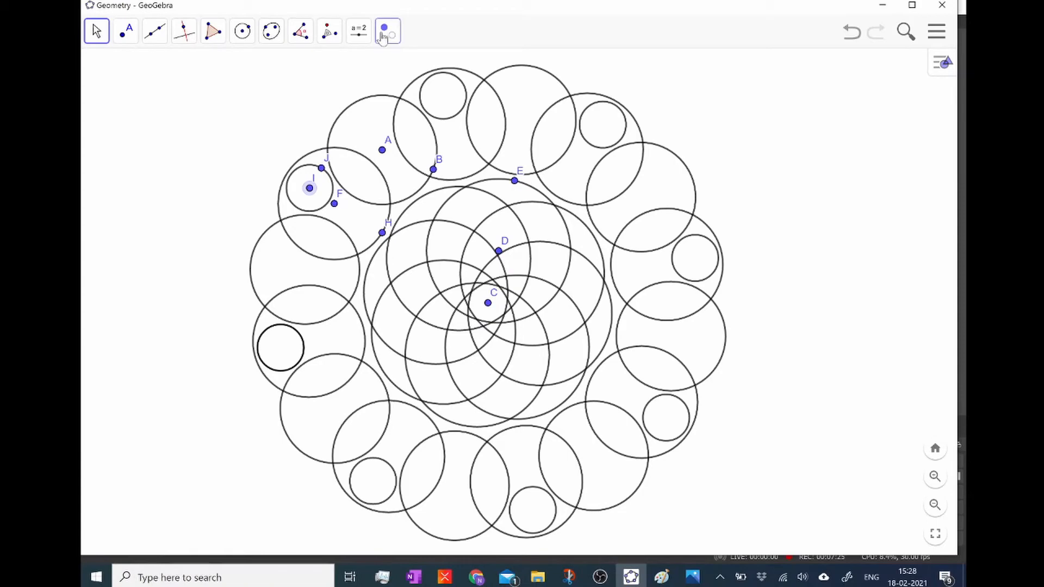
# - Hide every labelled point so only the mandala's circles remain, then return to Move
pyautogui.click(396, 31)
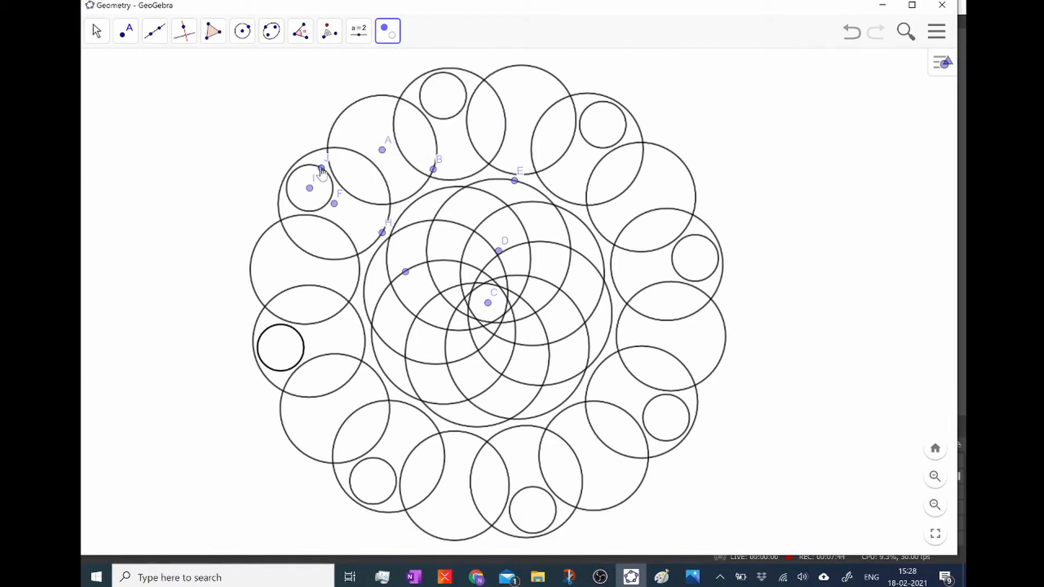
pyautogui.click(96, 31)
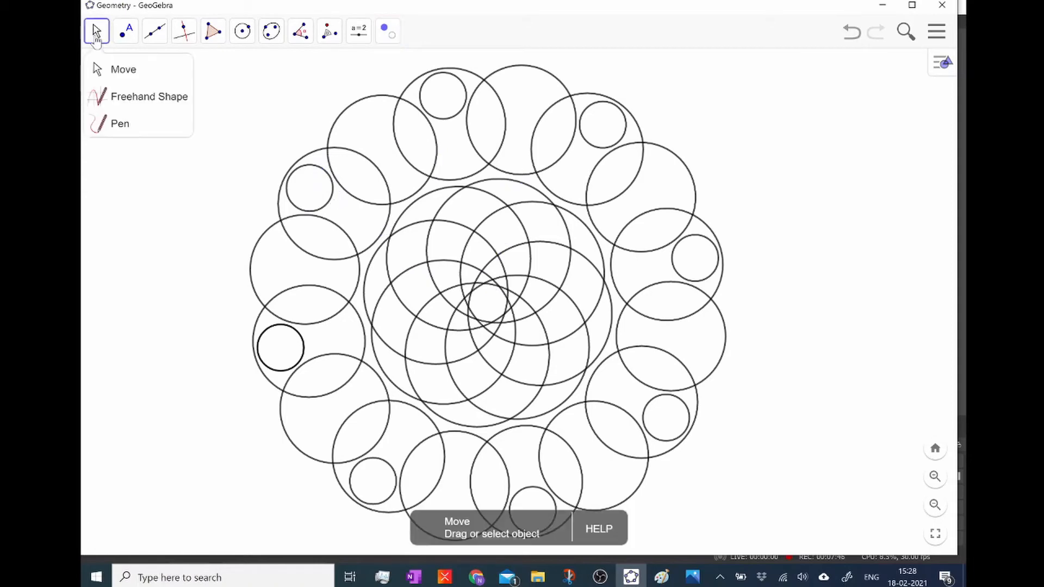
pyautogui.click(154, 32)
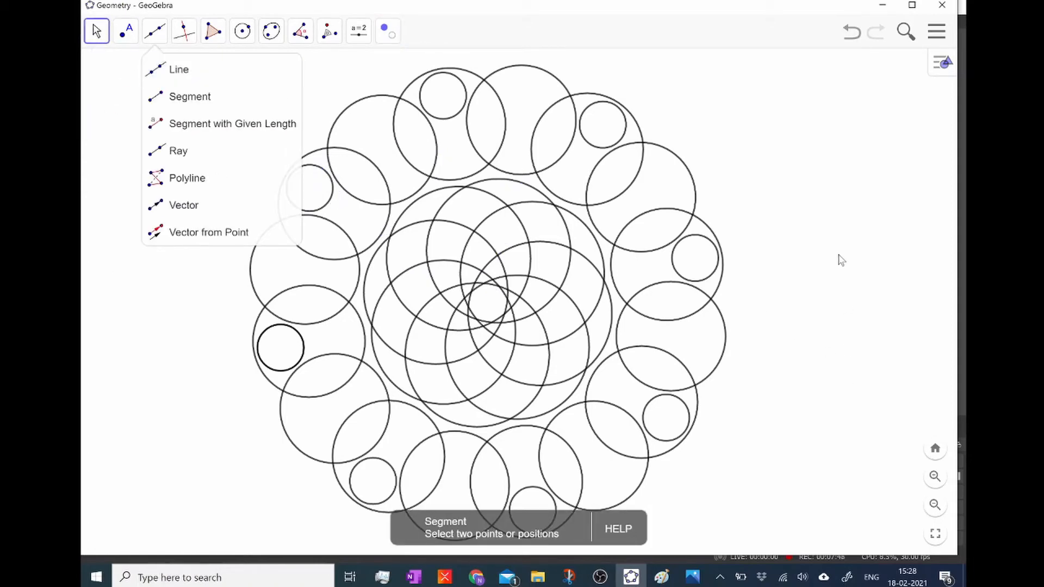
pyautogui.click(841, 260)
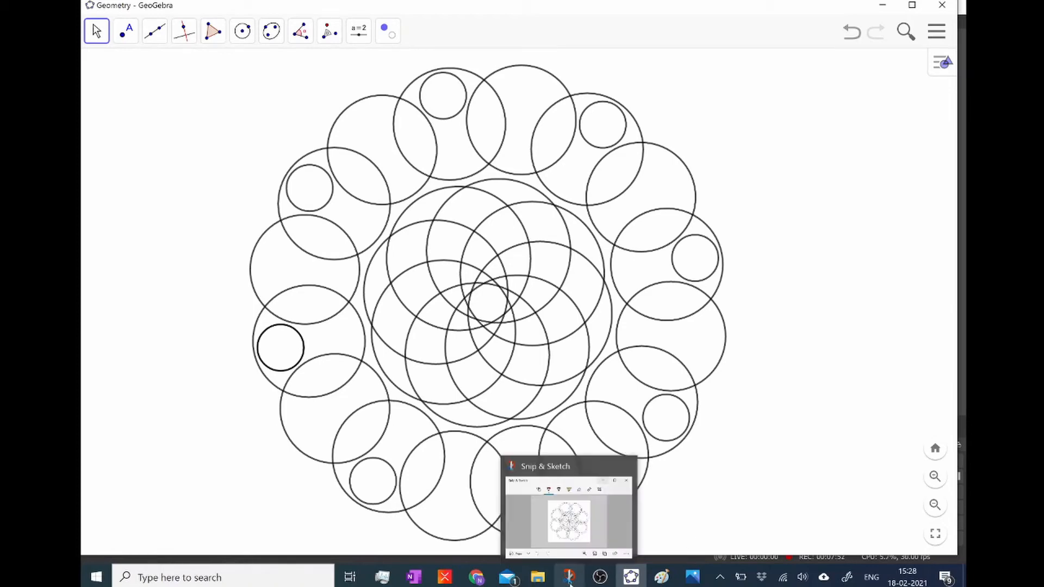
# - Capture a new snip of the full mandala in Snip & Sketch and save it
pyautogui.click(567, 576)
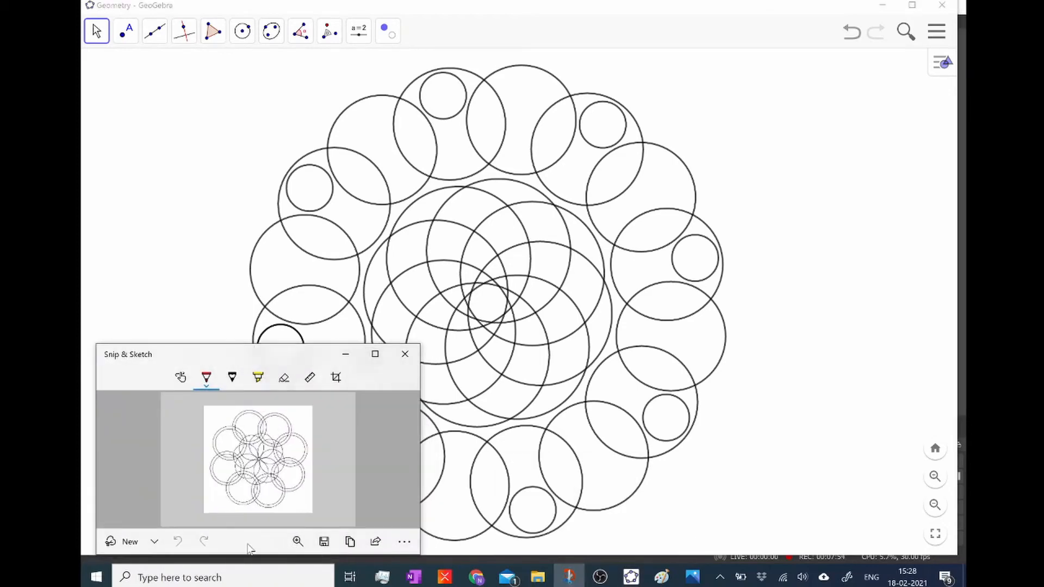
pyautogui.click(405, 354)
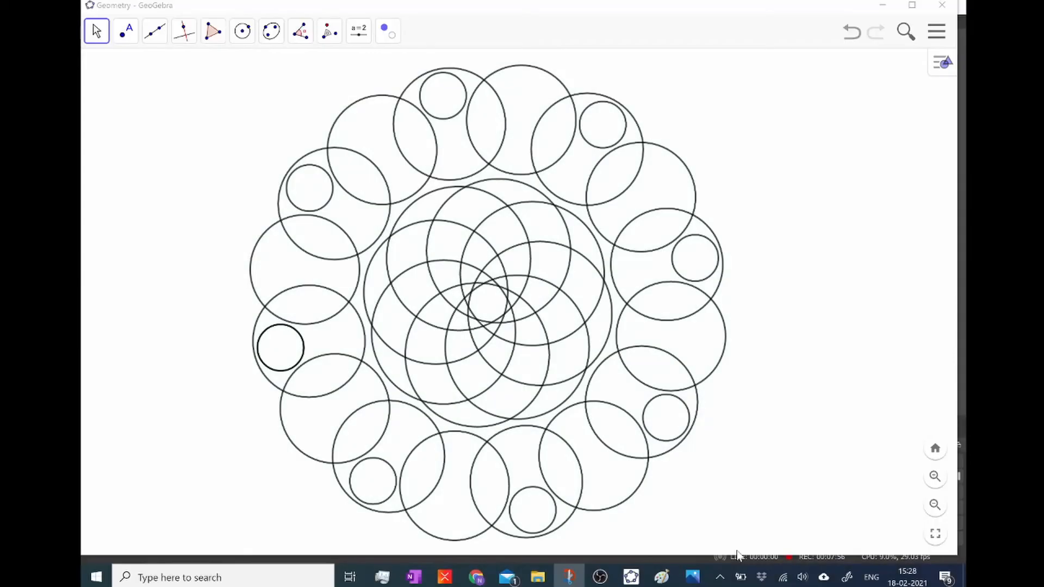
pyautogui.click(568, 577)
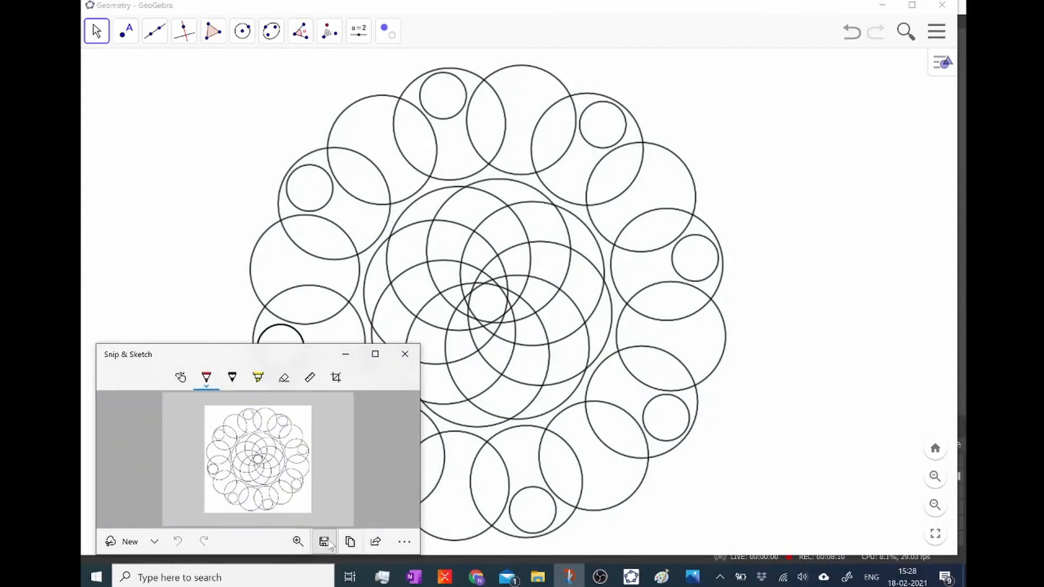
pyautogui.click(324, 542)
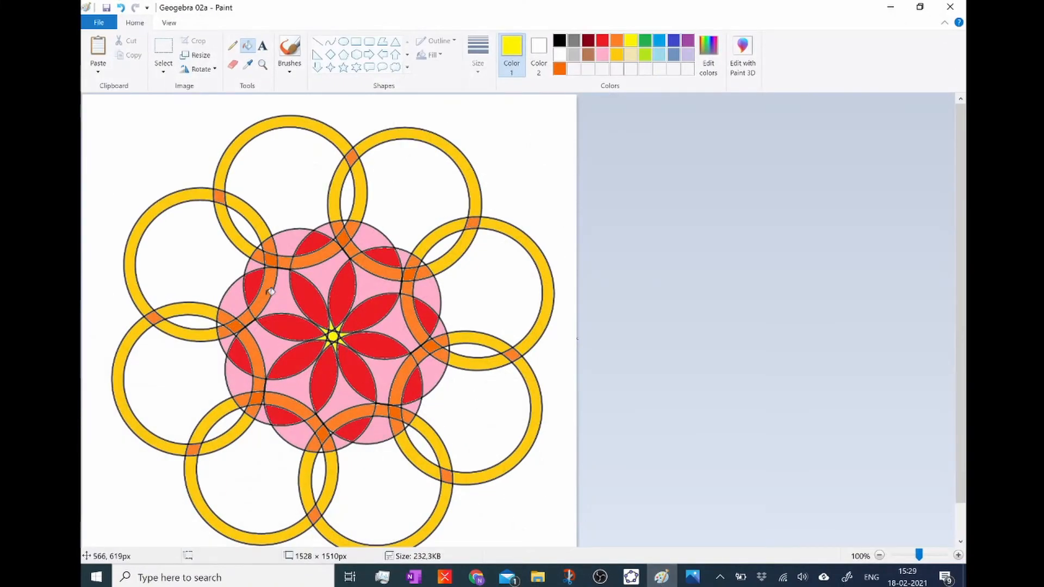
pyautogui.moveTo(99, 21)
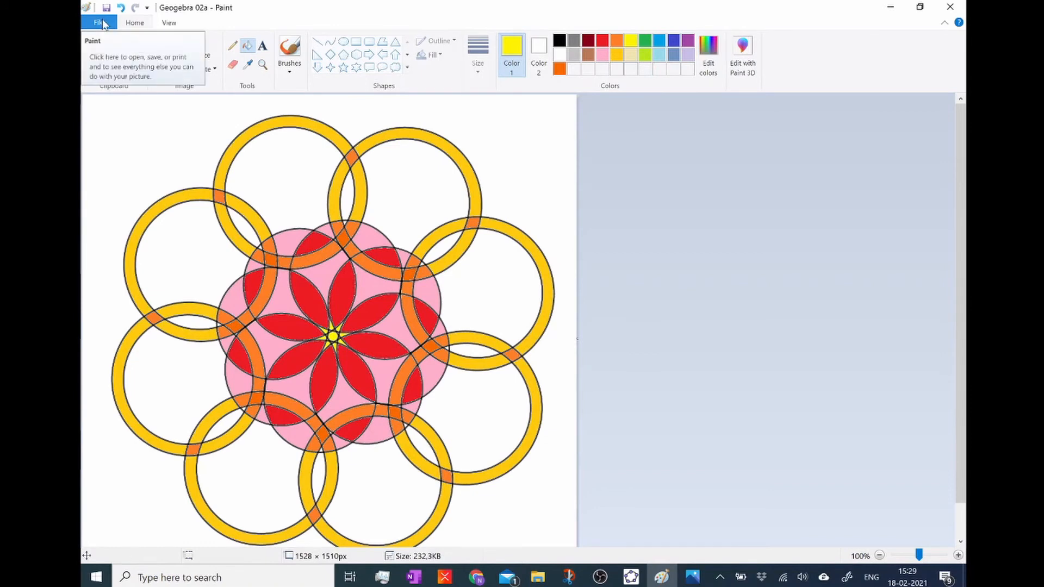
# - Open the uncoloured Geogebra 03 image in Paint via File > Open
pyautogui.click(98, 22)
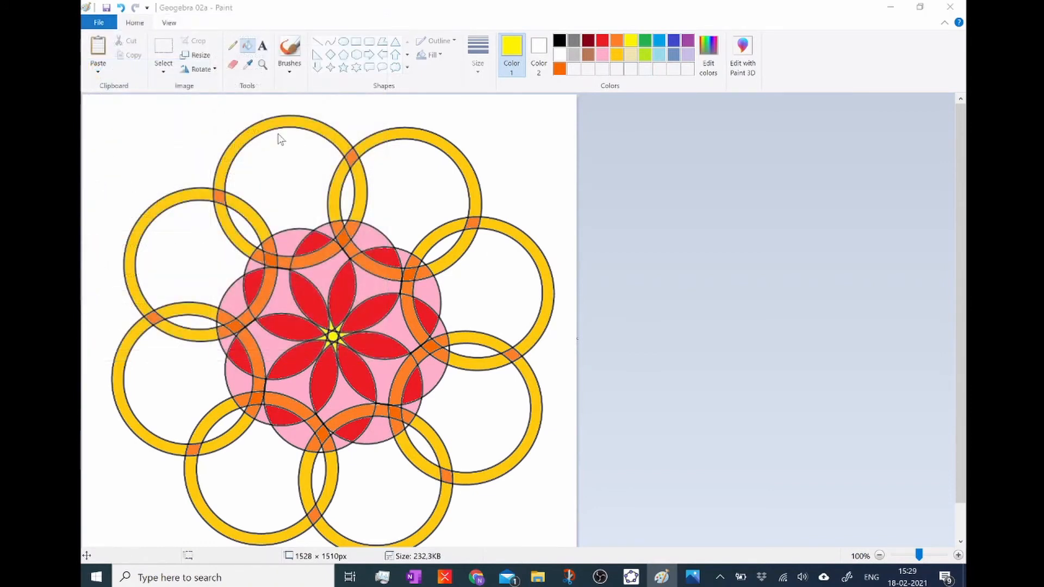
pyautogui.click(99, 22)
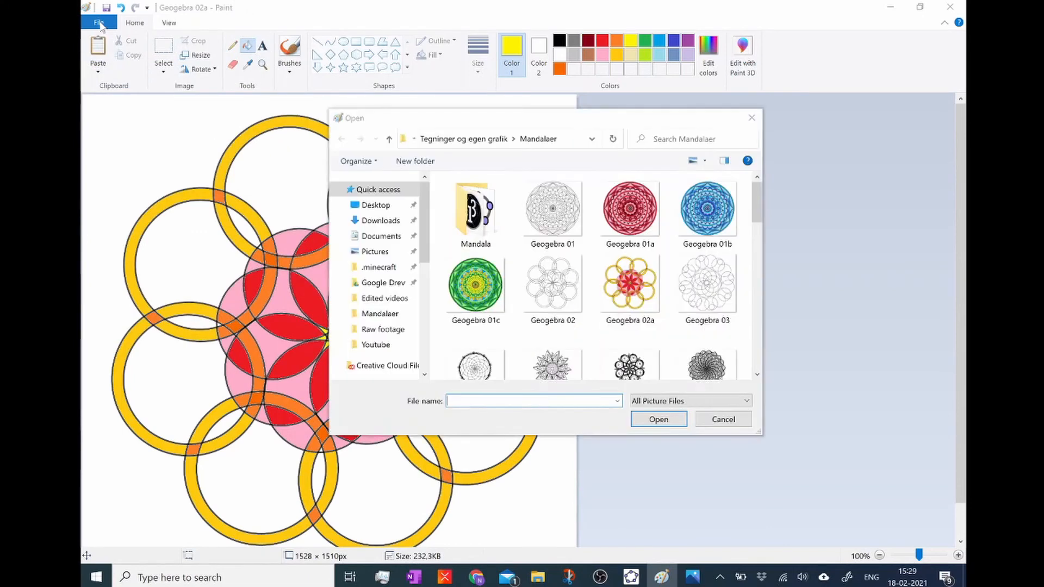
pyautogui.click(630, 286)
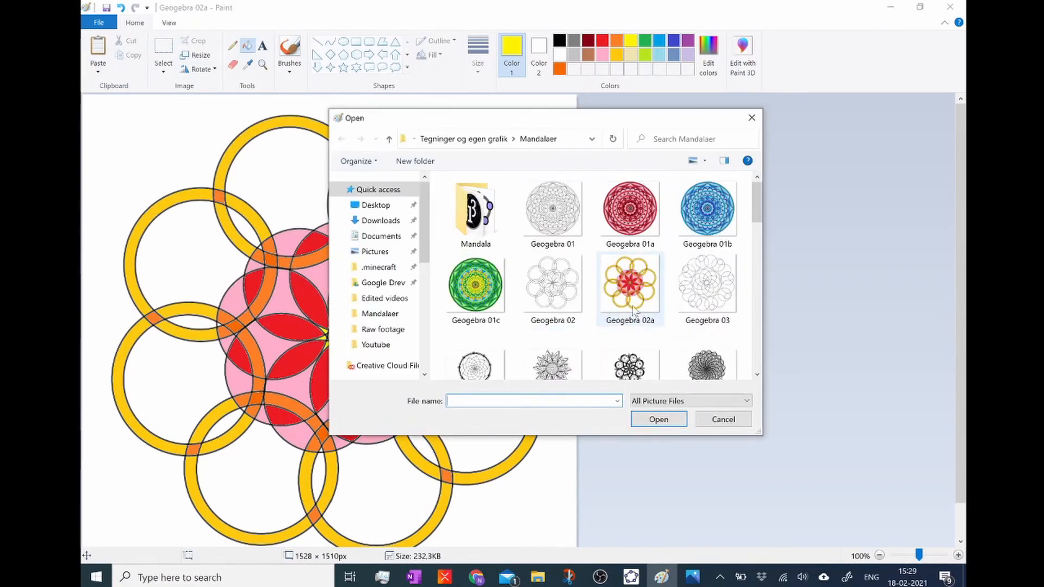
pyautogui.click(707, 286)
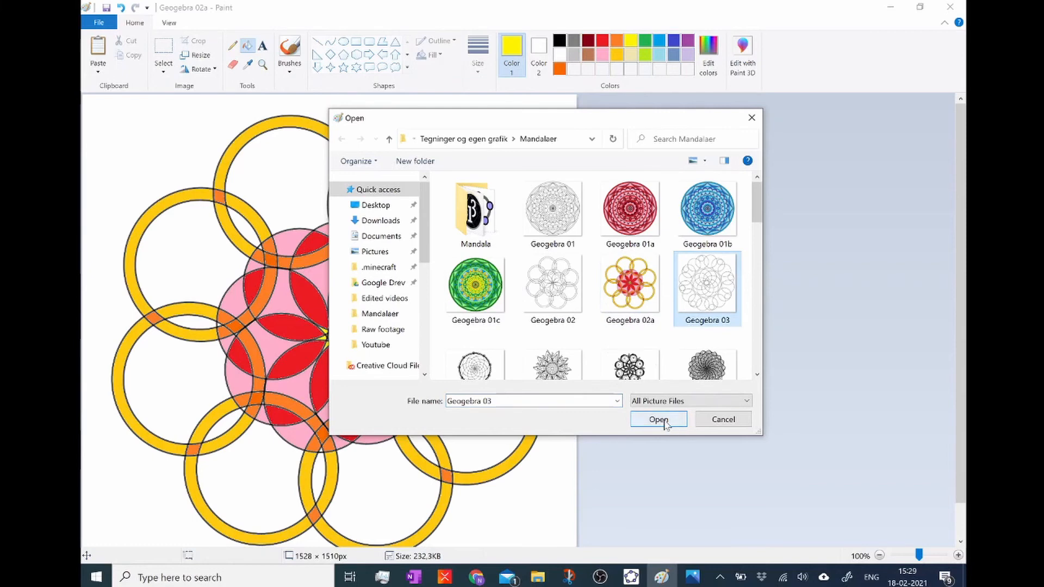
pyautogui.click(658, 420)
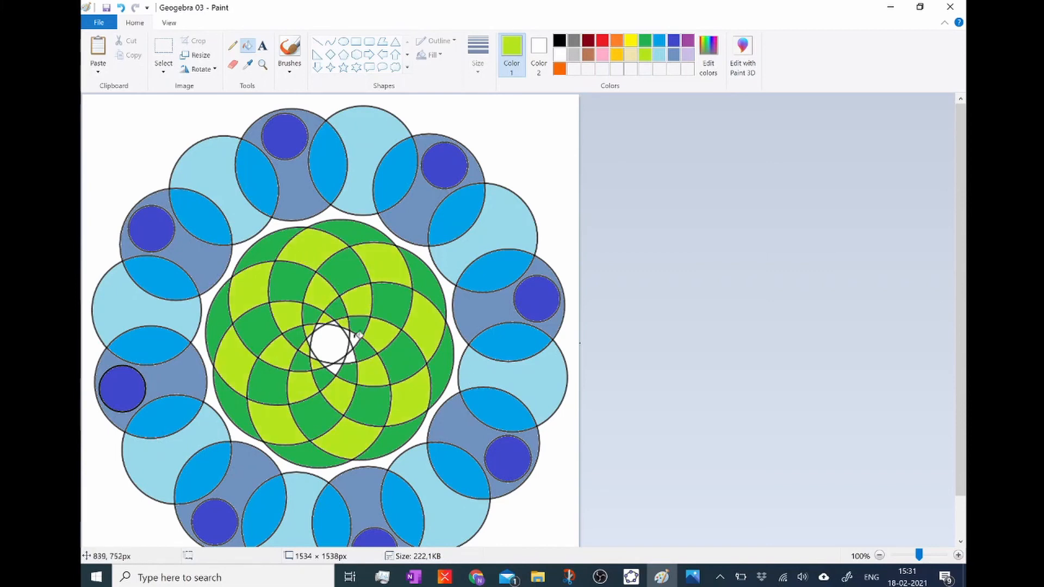
# - Fill the mandala's centre yellow and save the picture as Geogebra 03a in PNG format
pyautogui.click(957, 556)
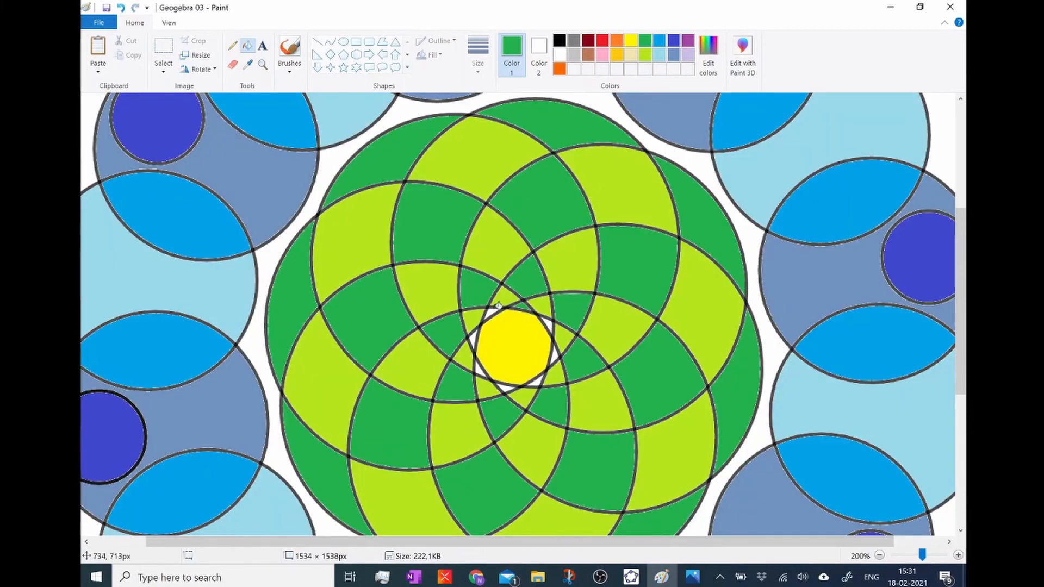
pyautogui.click(879, 556)
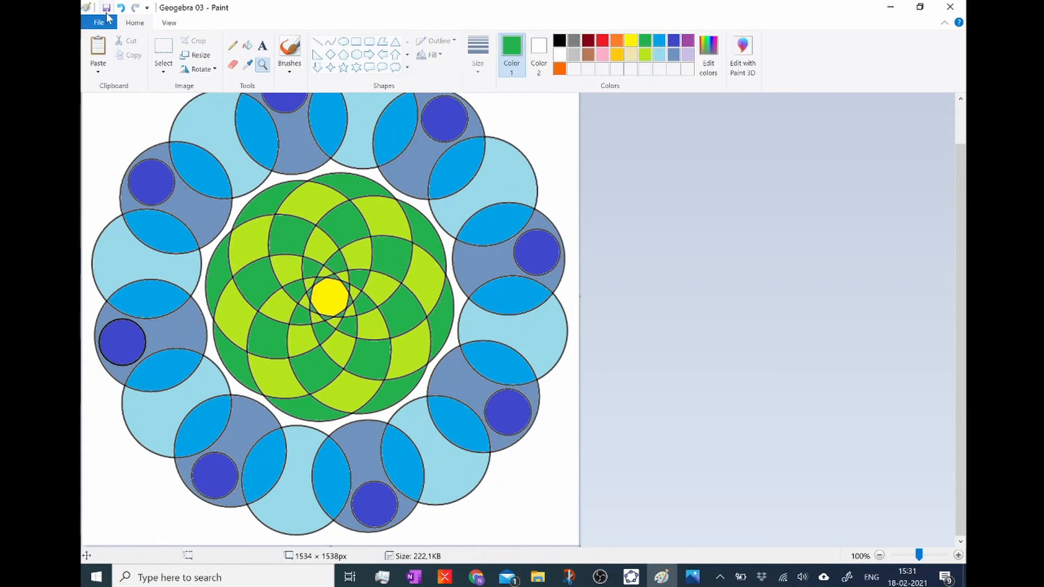
pyautogui.click(98, 22)
pyautogui.write('Geogebra 03a')
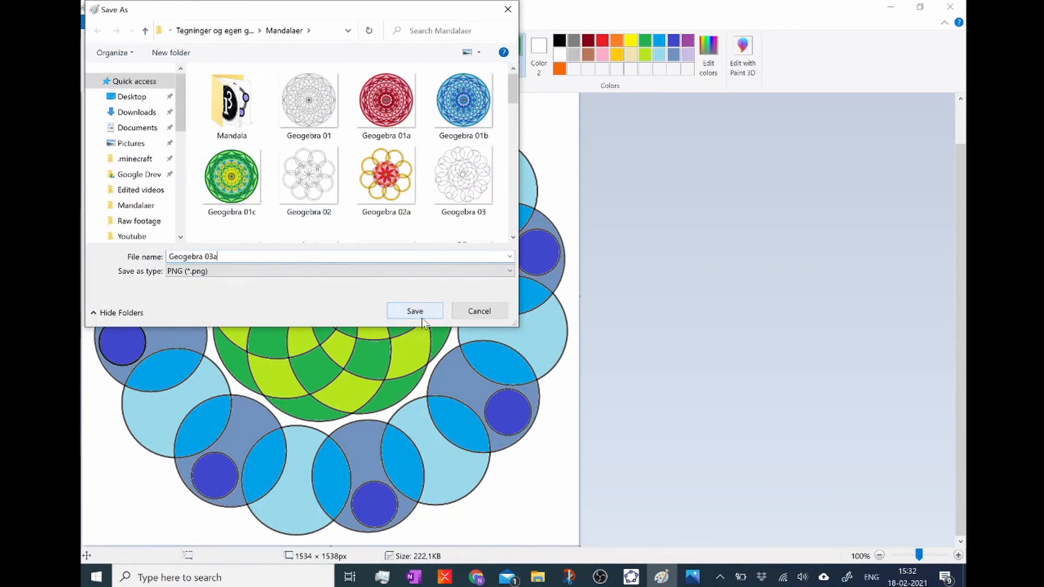
pyautogui.click(414, 311)
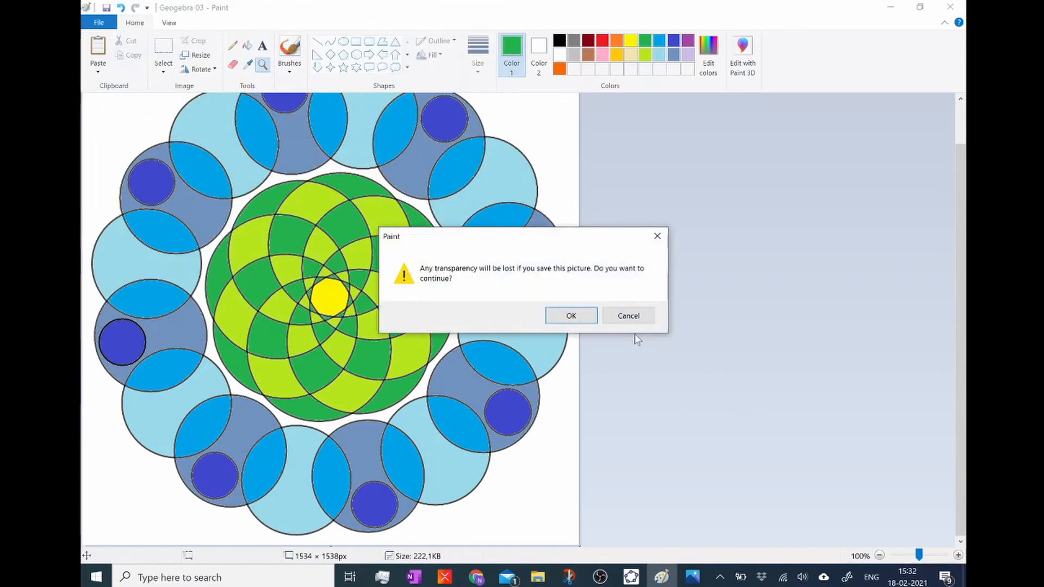